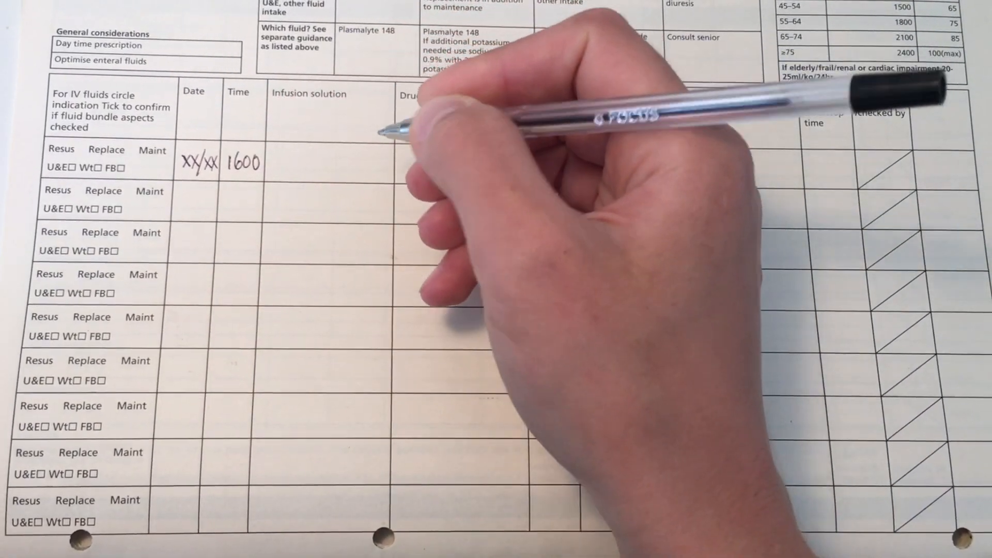
text(Plasmalyte)
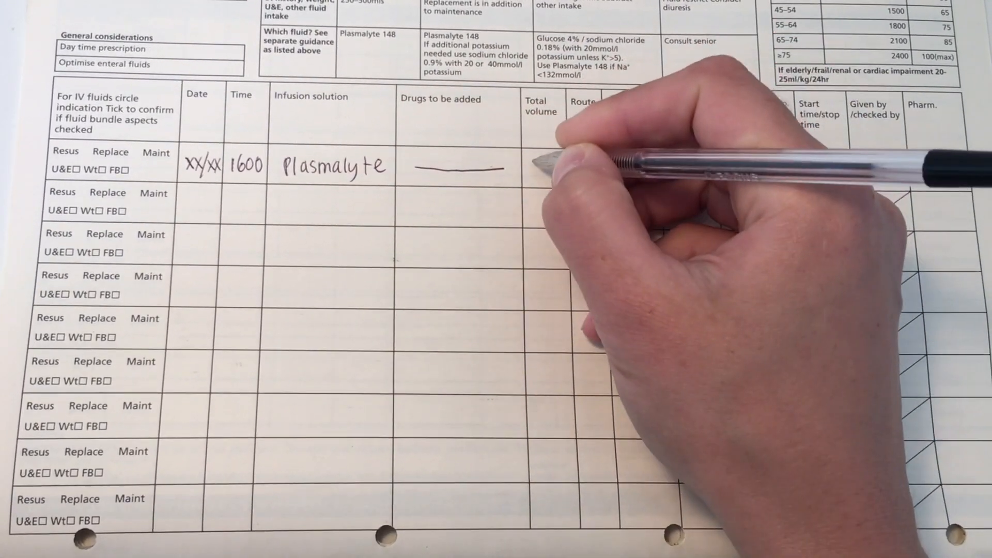
text(1L)
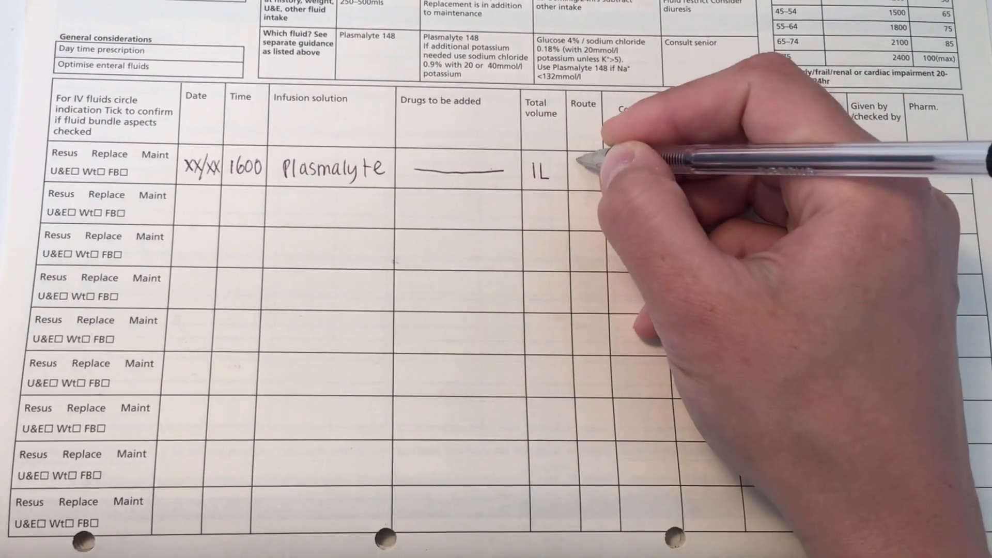
text(IV)
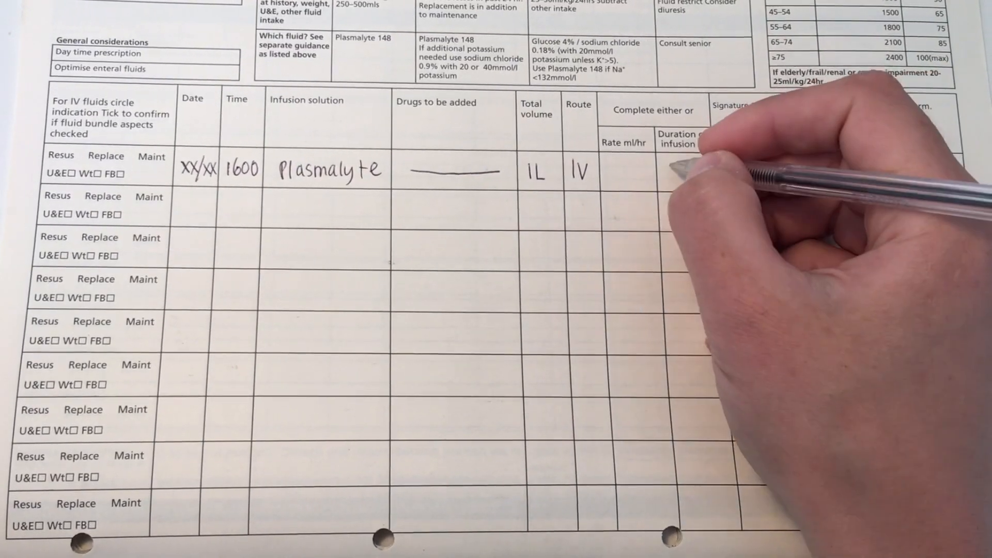
text(8°)
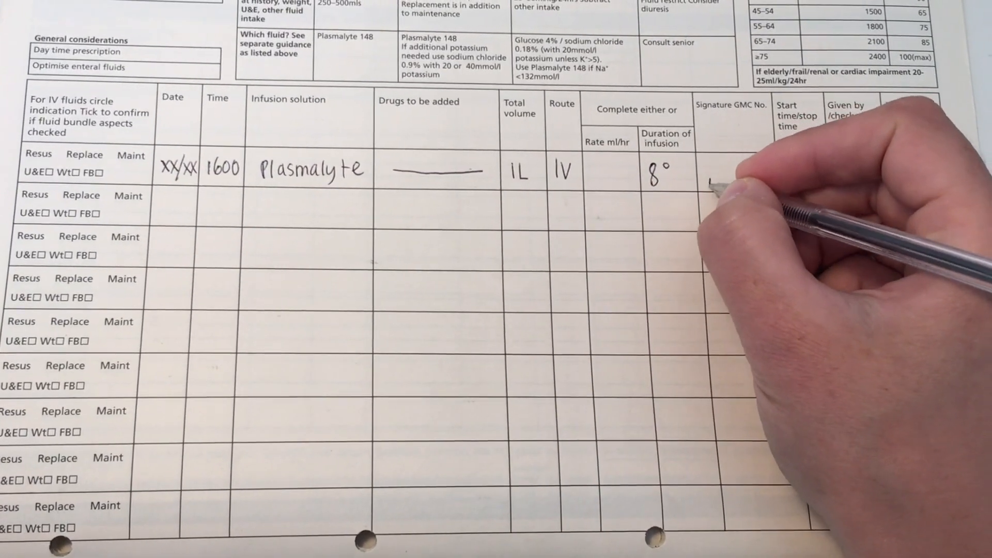
text(1234)
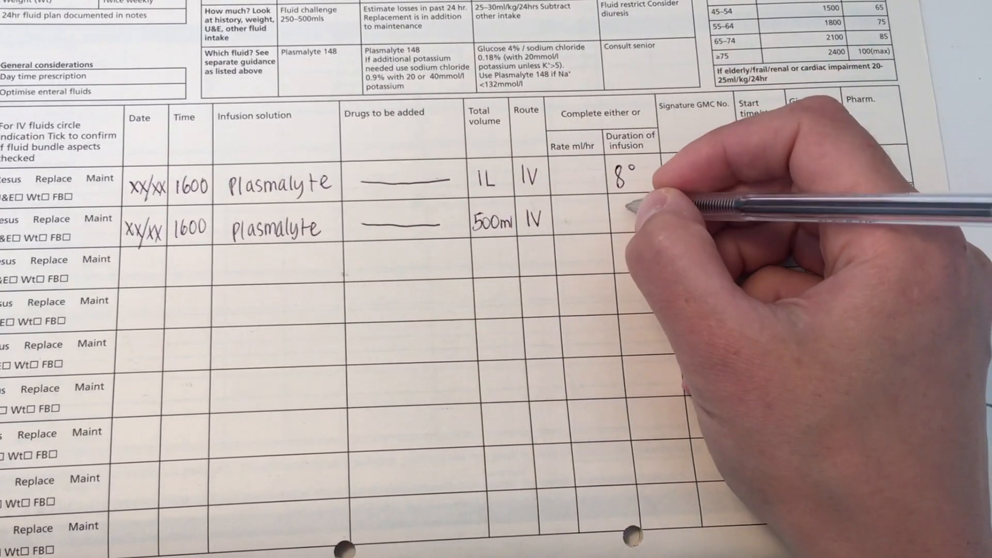
text(Stat)
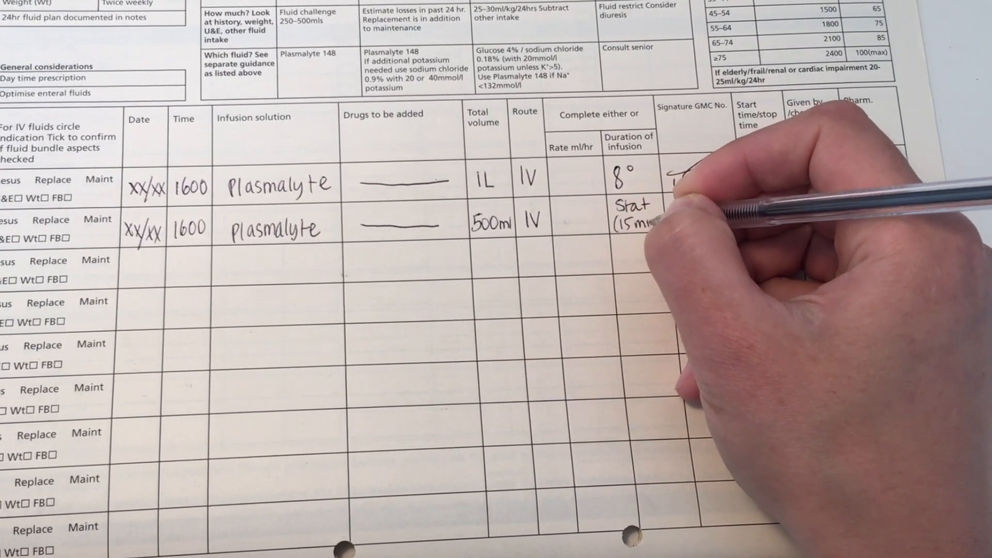
text(123456)
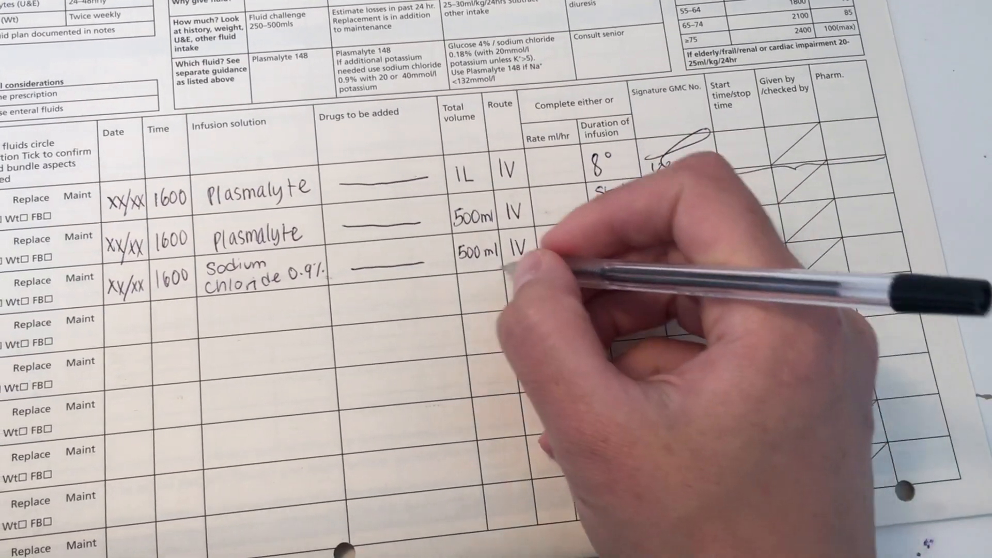
text(123456)
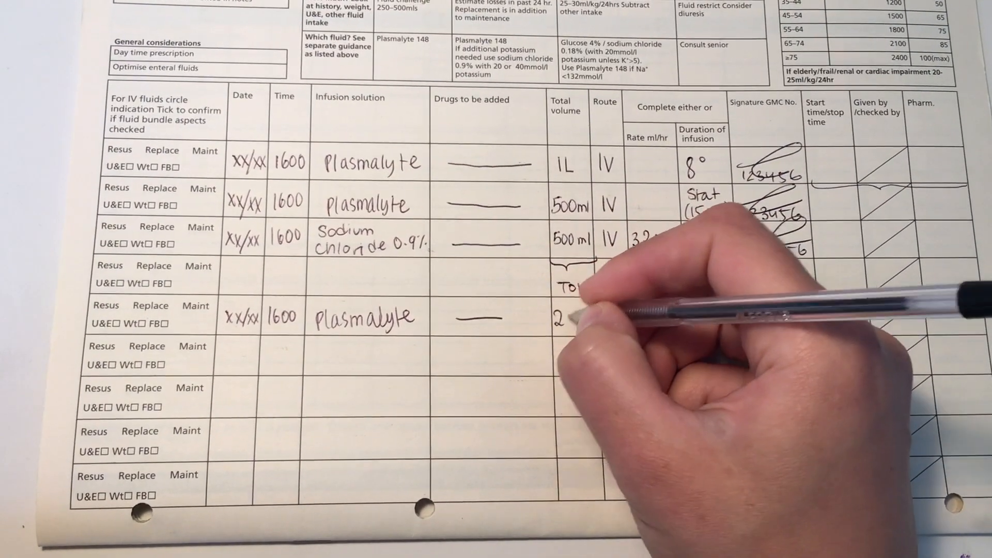
text(250ml)
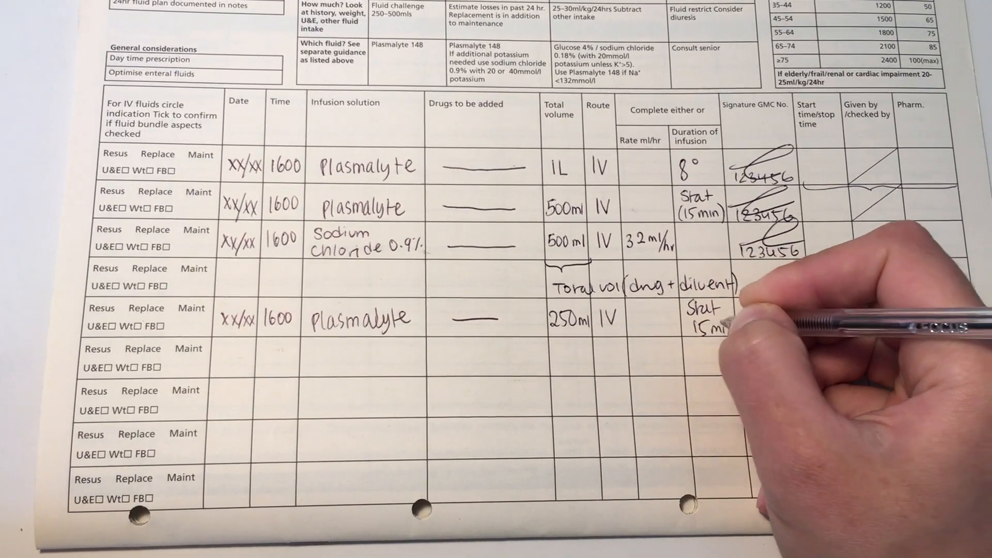
text(1234)
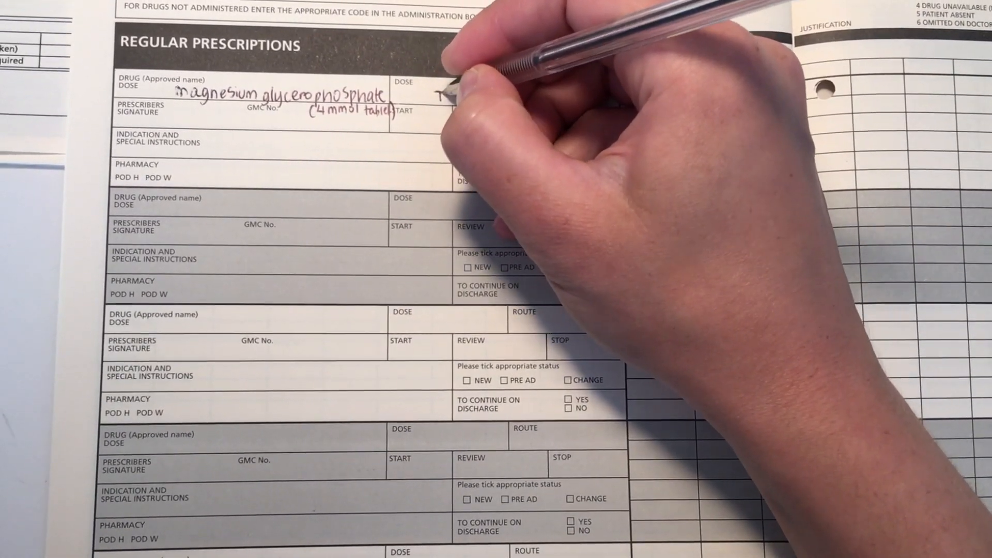
text(π)
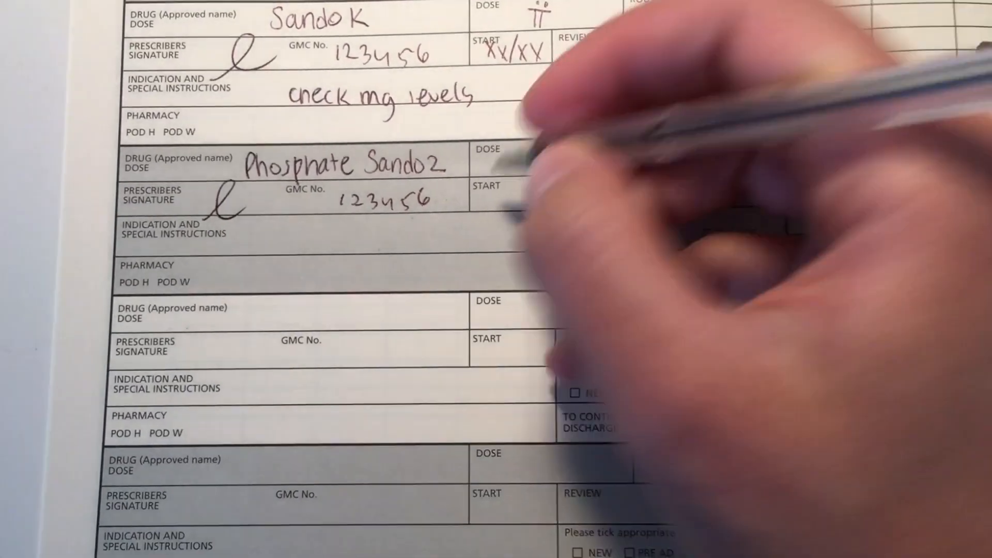
text(XX/XX)
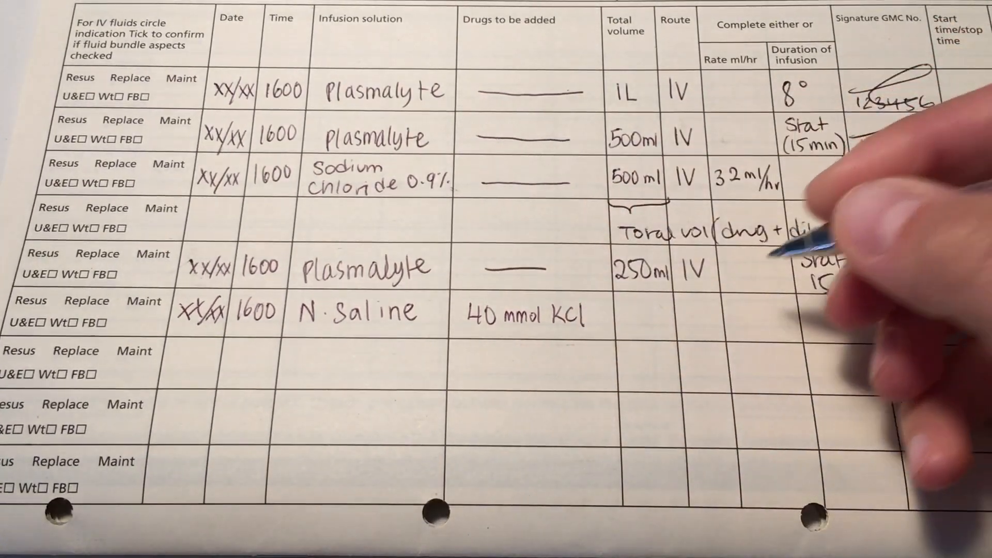
text(1L)
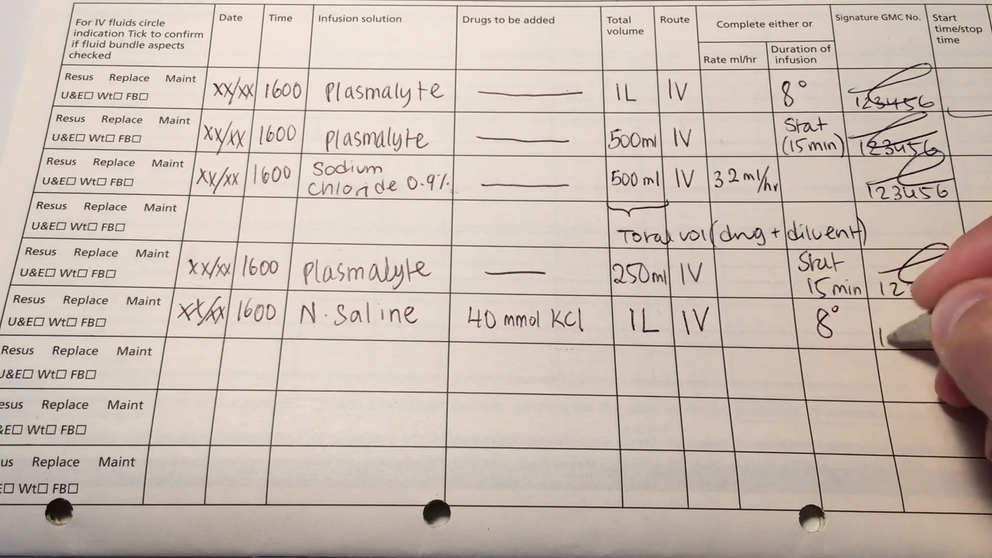
text(12345)
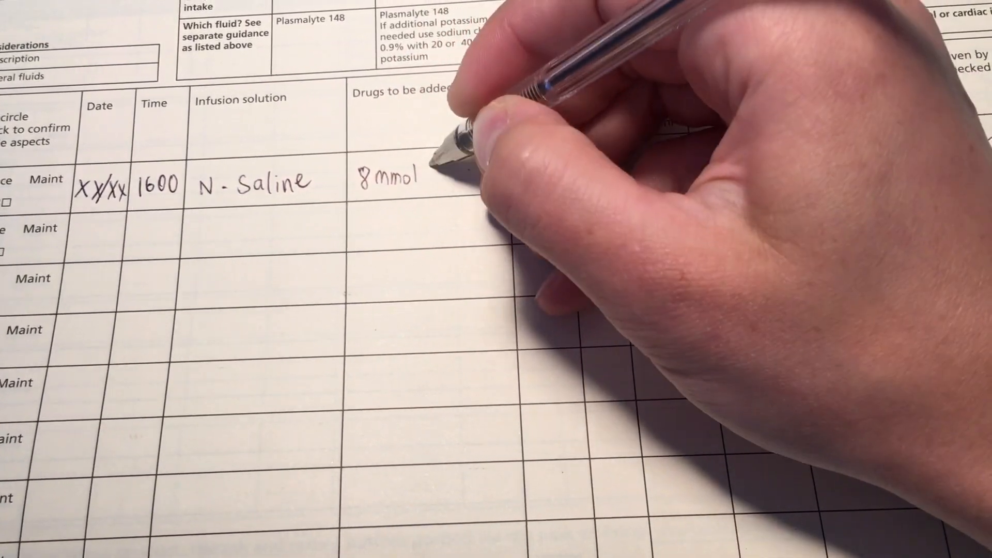
text(MgSO4)
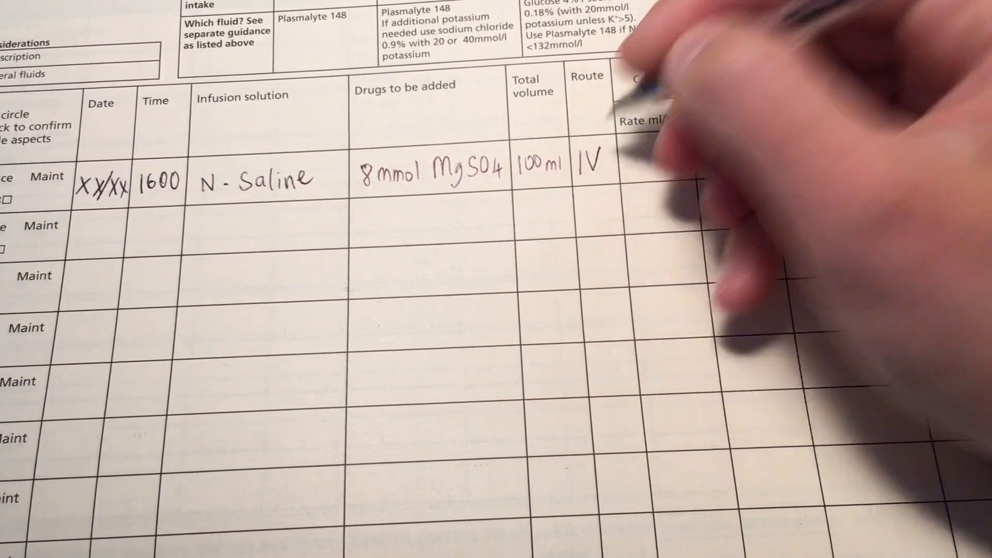
text(30 min)
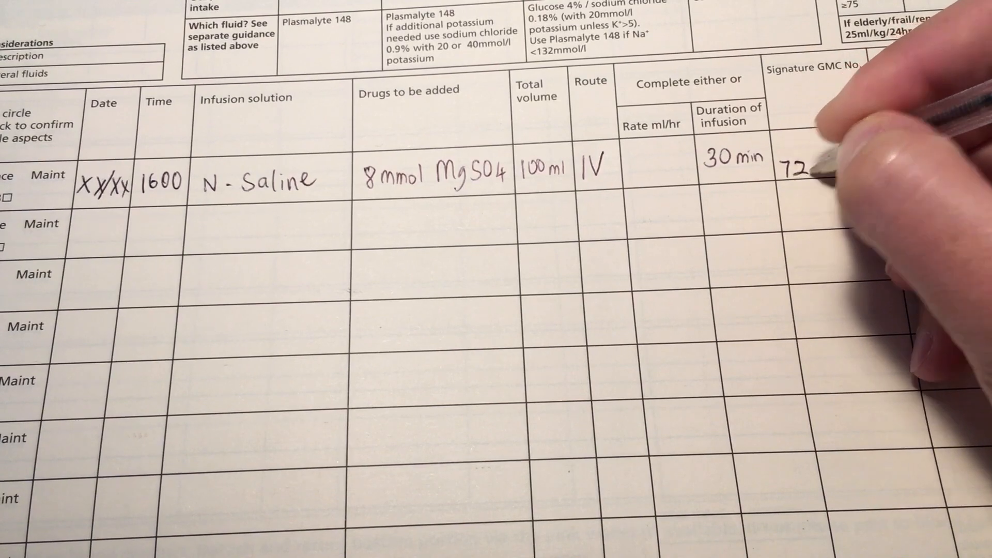
text(23456)
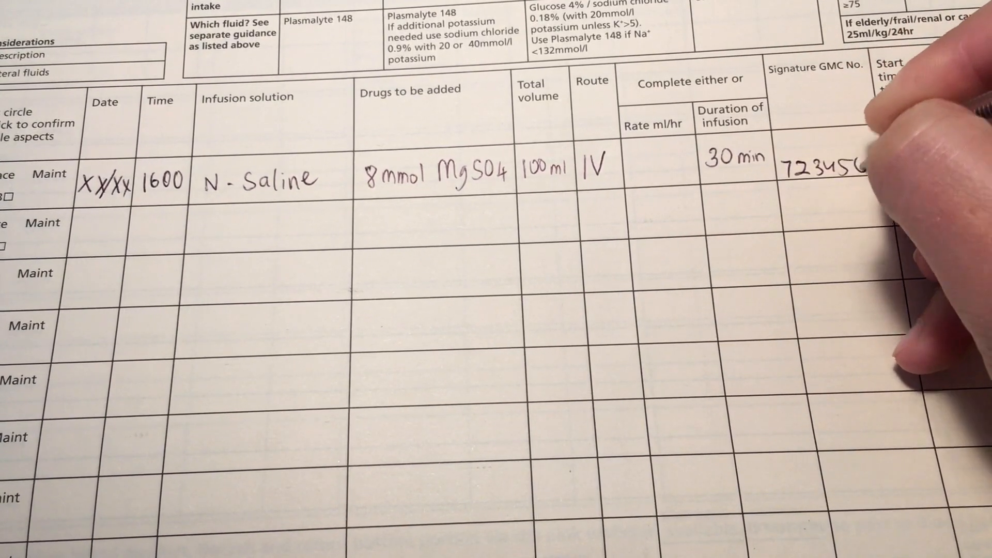